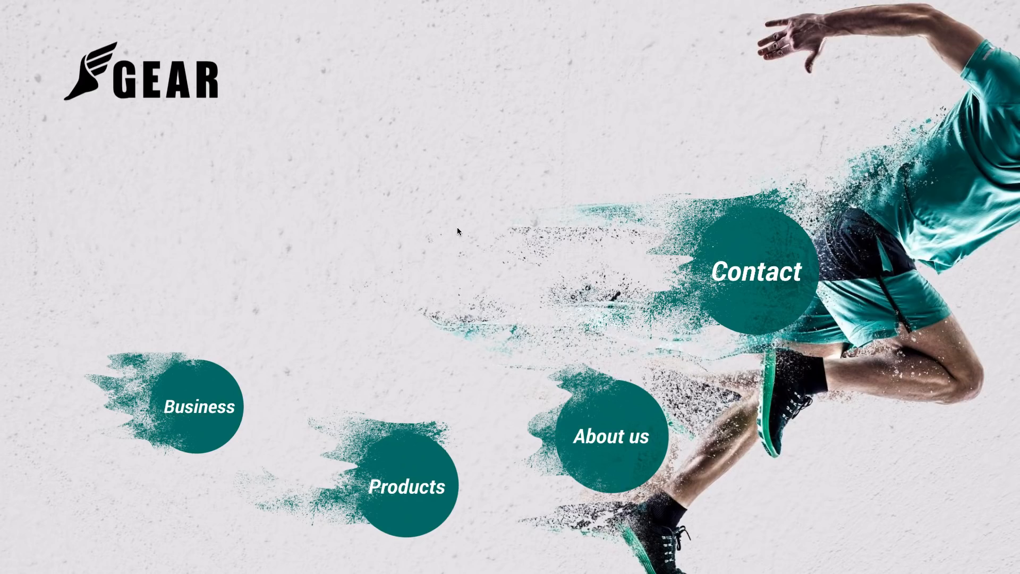
Step: Zoom into the Products topic in the preview, then return to the editor overview
left_click(406, 486)
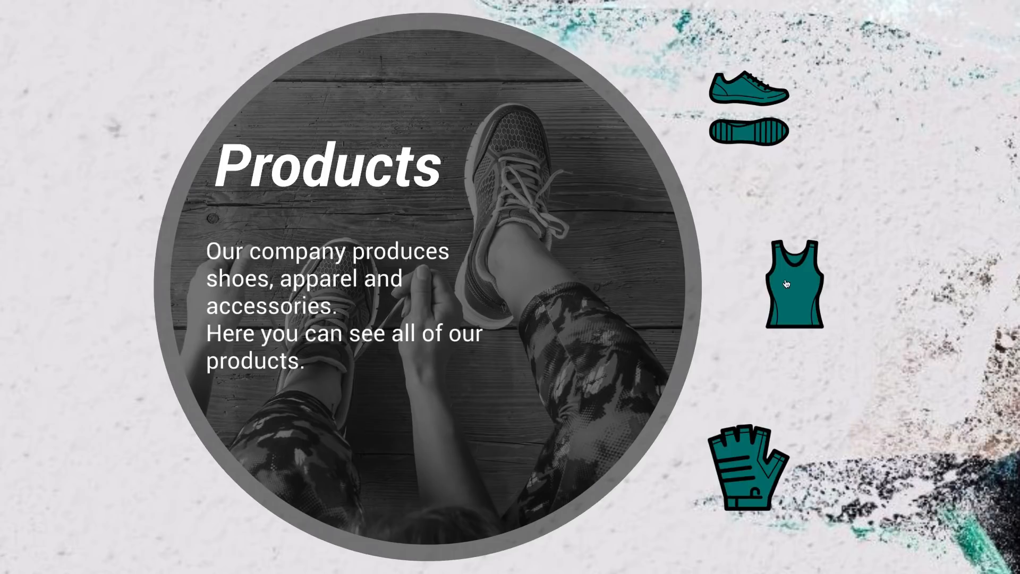
left_click(791, 291)
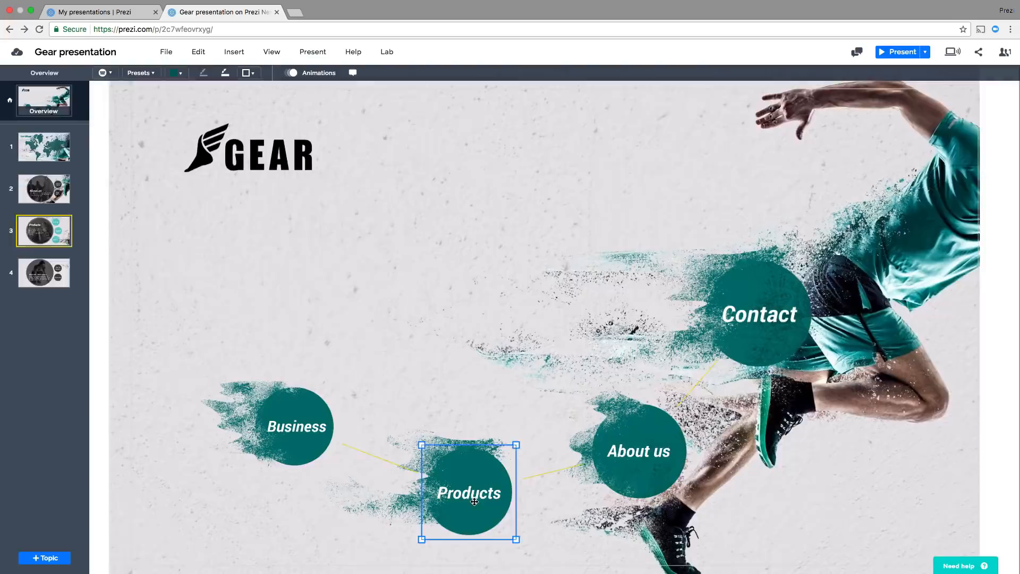
Step: Enter the Products topic and select the Footwear subtopic circle
double_click(468, 492)
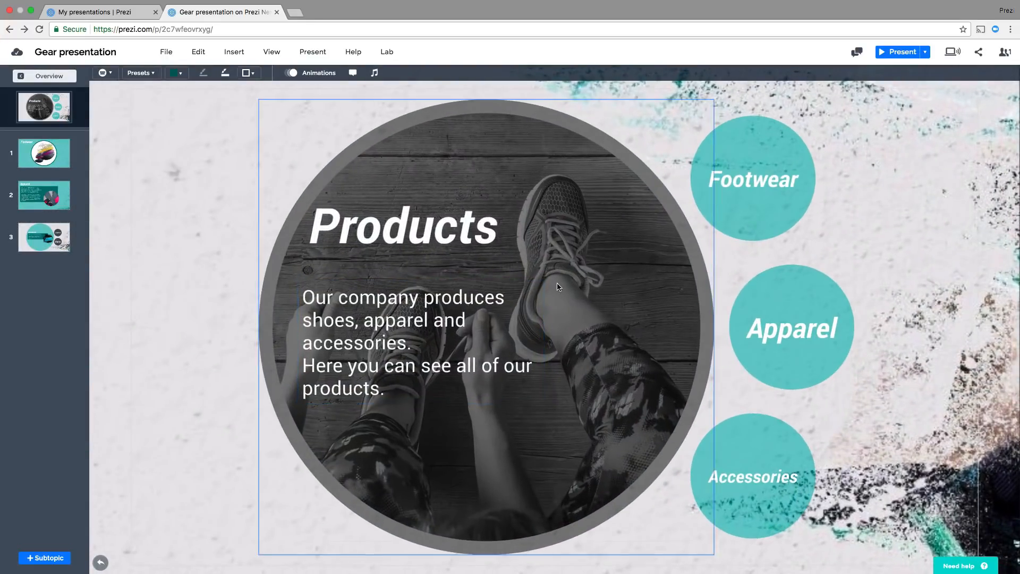
left_click(402, 226)
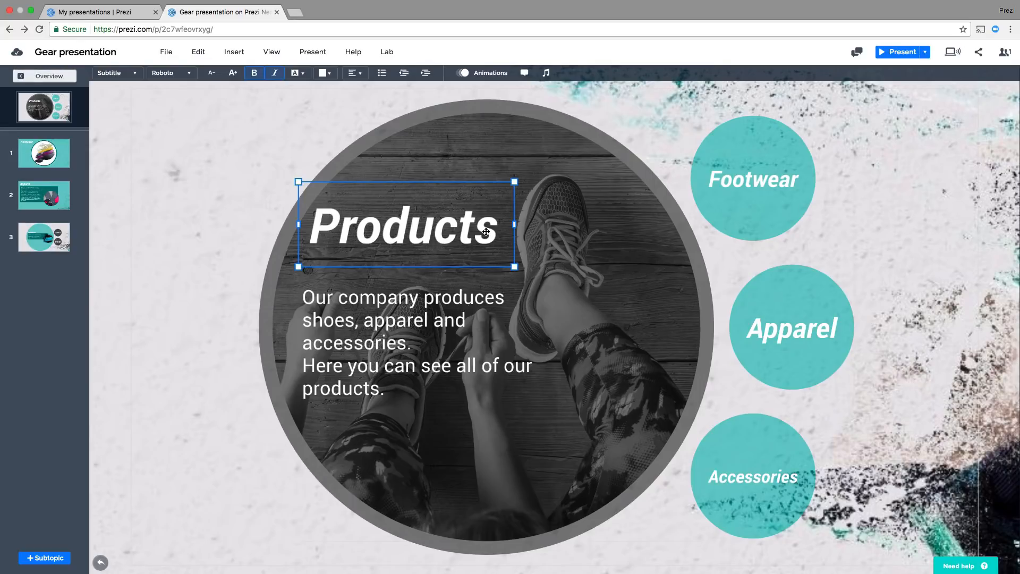
left_click(751, 177)
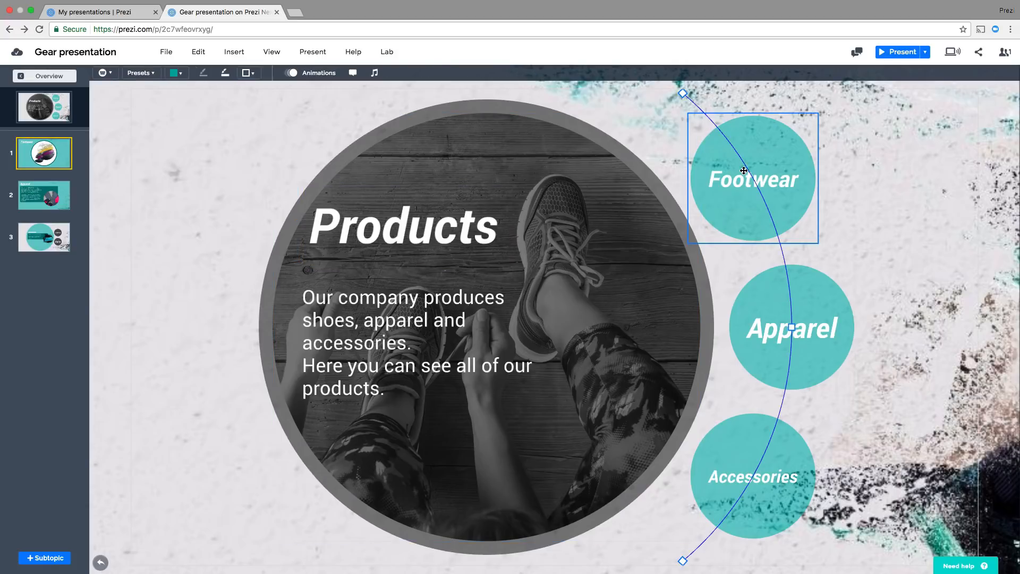
mouse_move(112, 83)
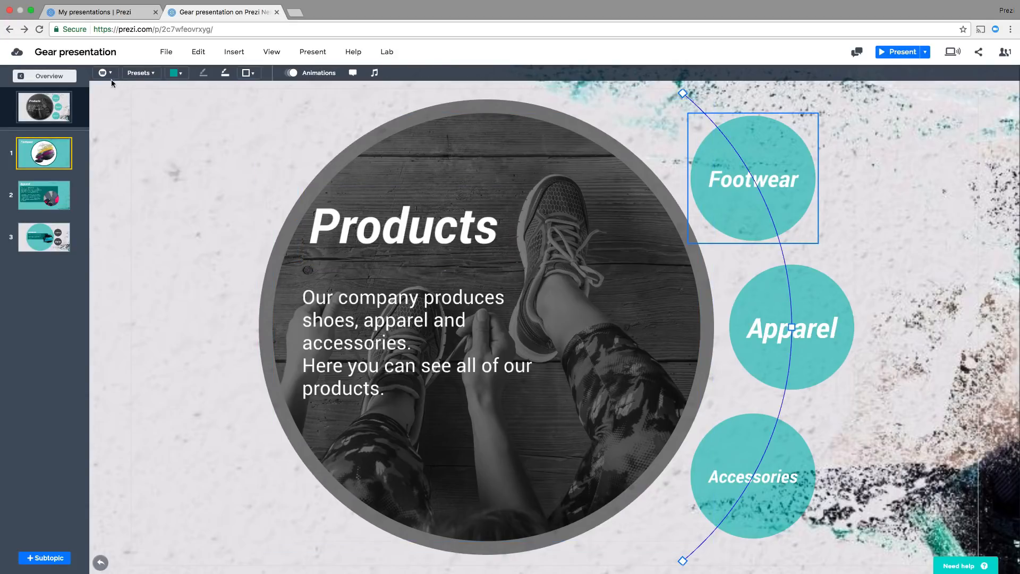
Step: Switch the Footwear topic cover to Custom and start editing its label text
left_click(102, 72)
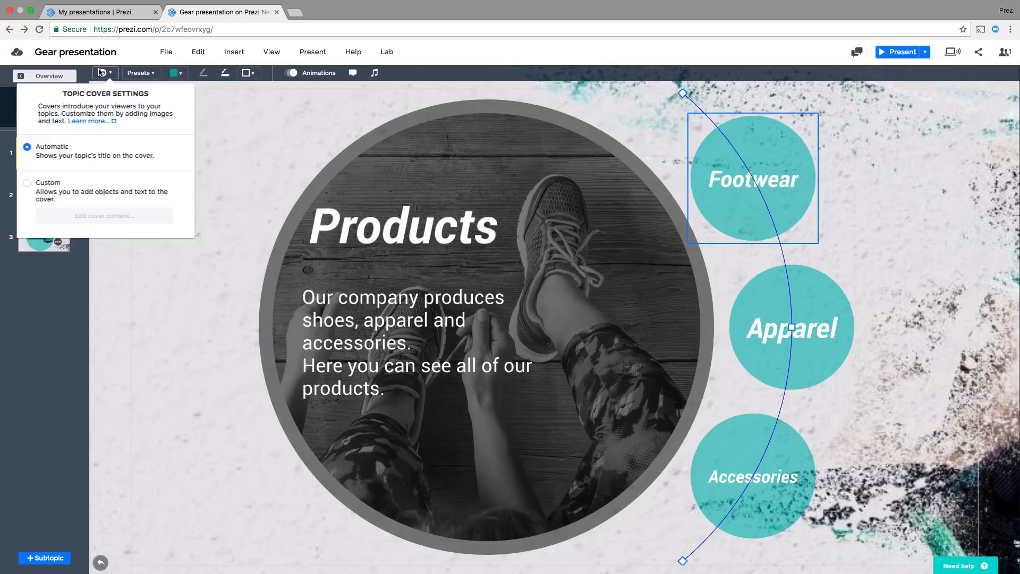
left_click(28, 183)
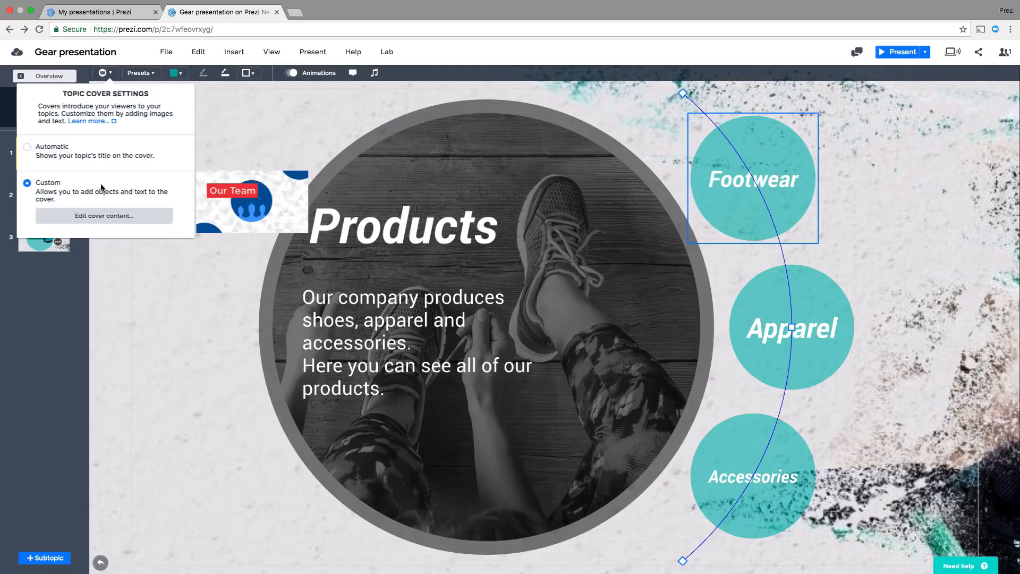
double_click(751, 181)
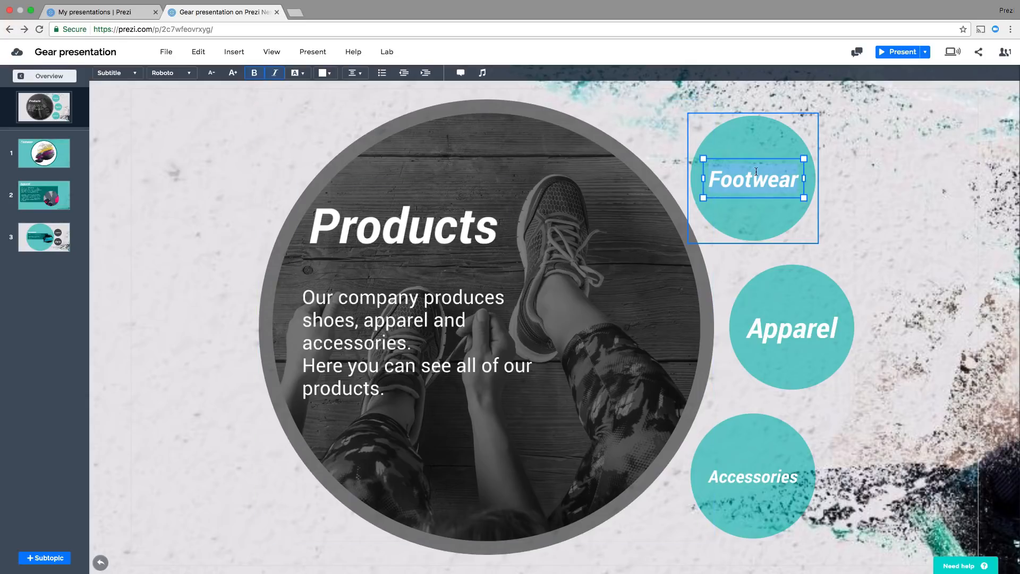
Step: Clear the Footwear label, leaving an empty teal circle, and go to Insert
type("Shoe")
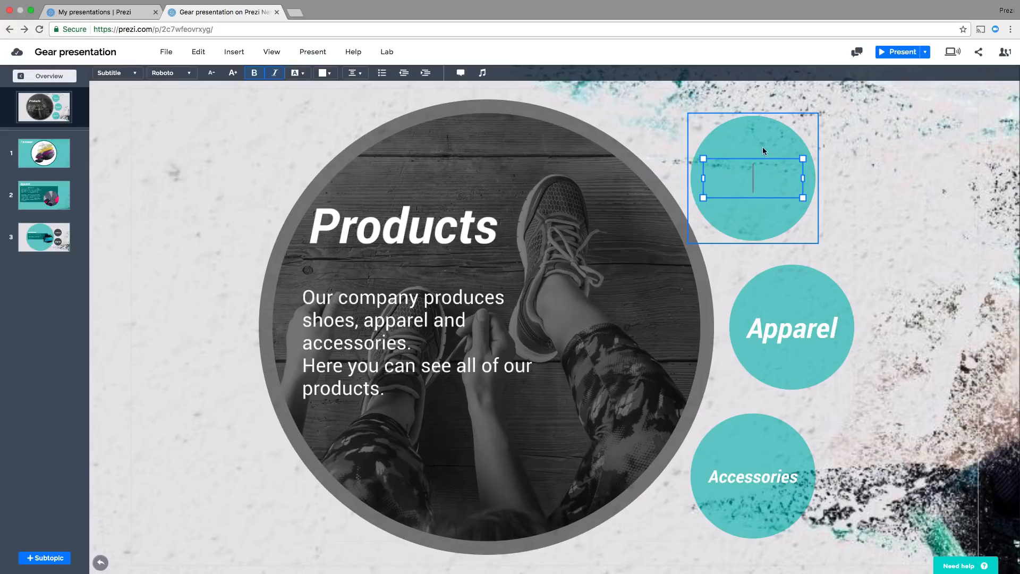
left_click(344, 95)
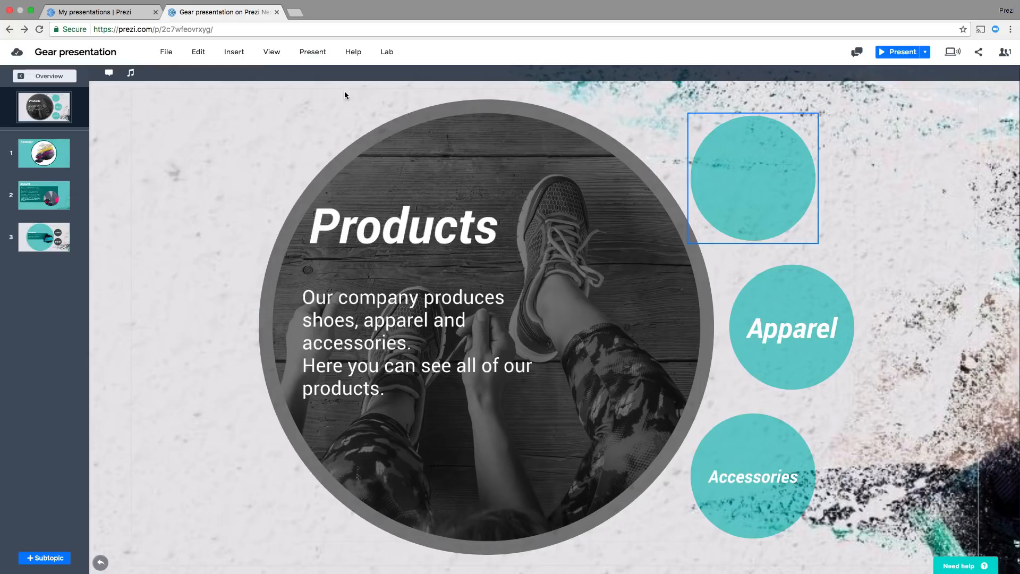
left_click(234, 51)
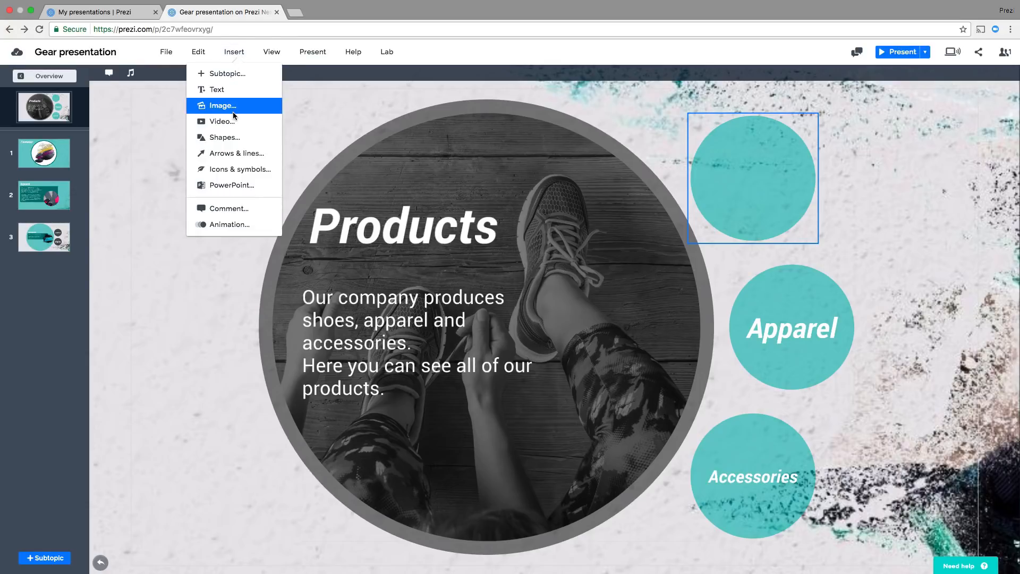
Step: Insert the shoe icon image file onto the Footwear cover
left_click(221, 105)
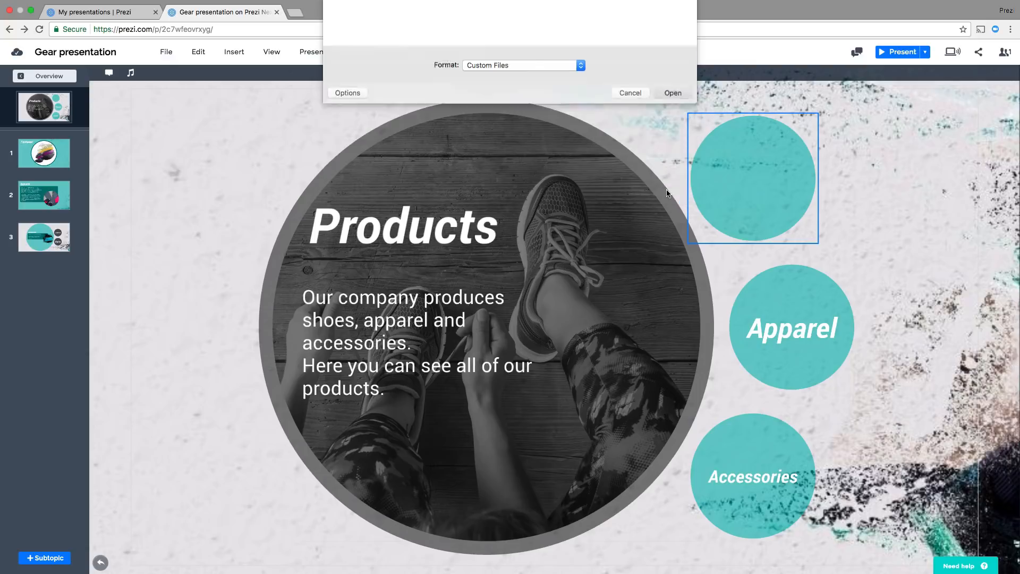
left_click(671, 92)
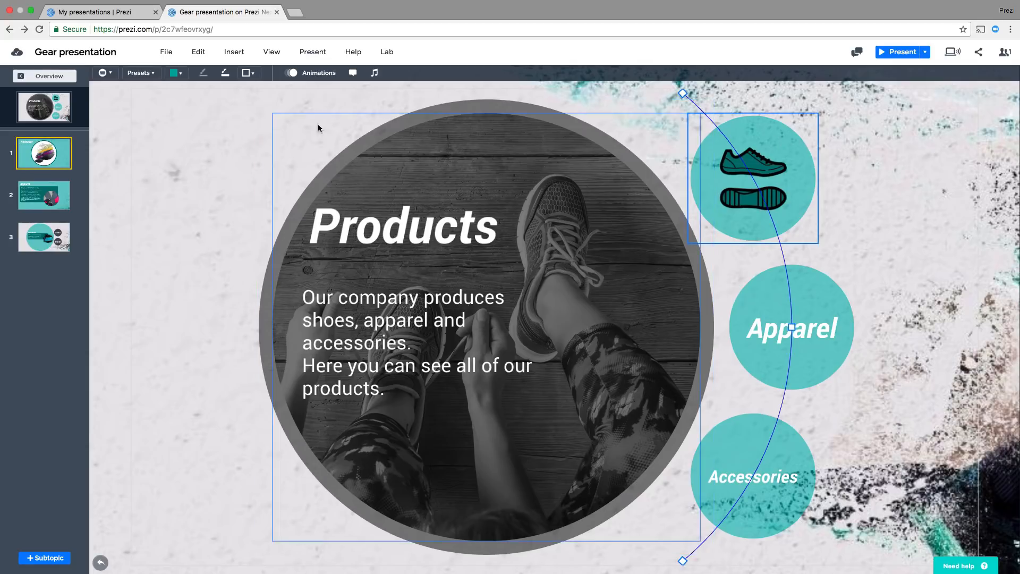
Step: Set the subtopic circle fill opacity to zero so only the icons show
left_click(172, 72)
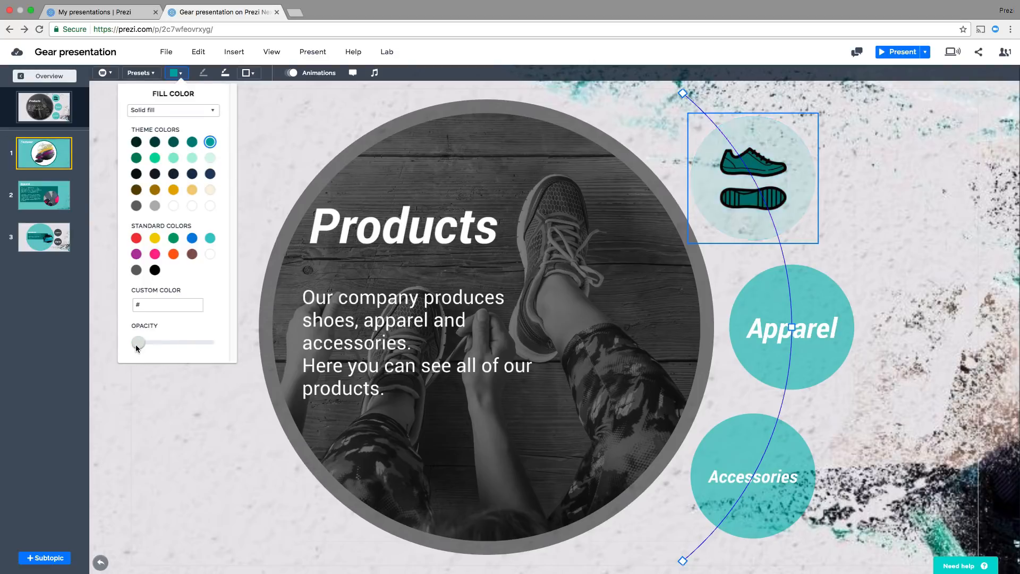
left_click(109, 349)
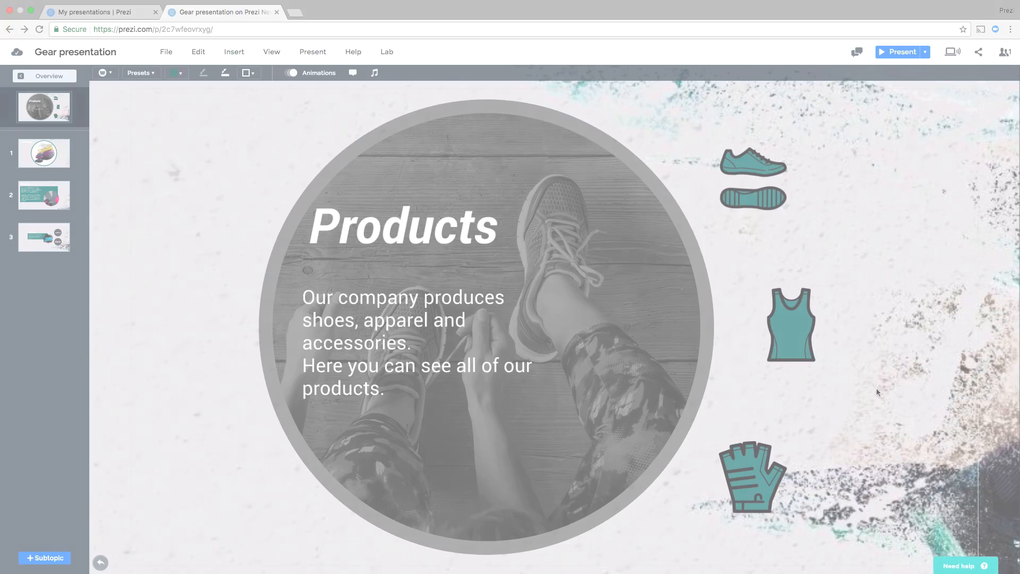
left_click(902, 52)
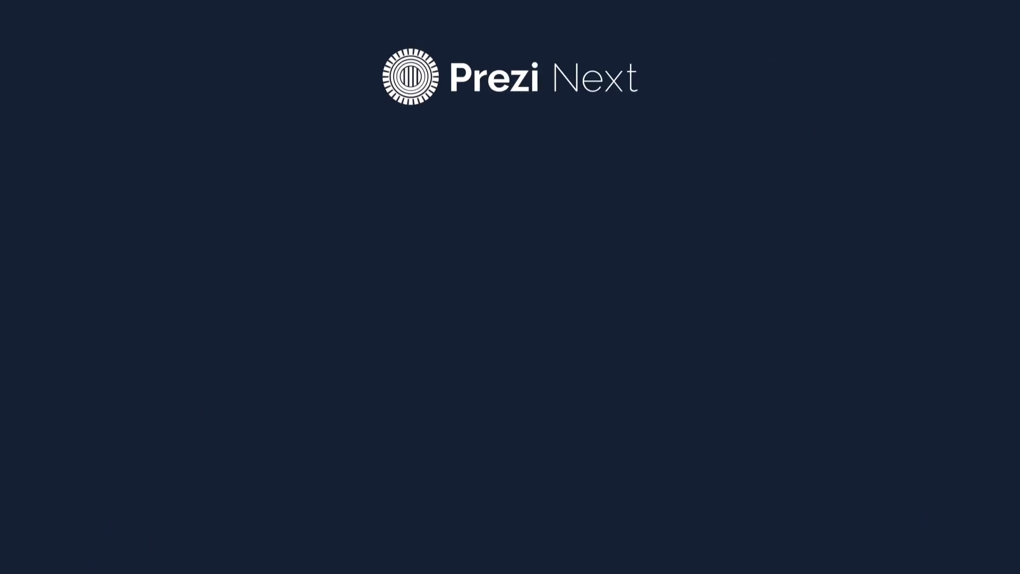